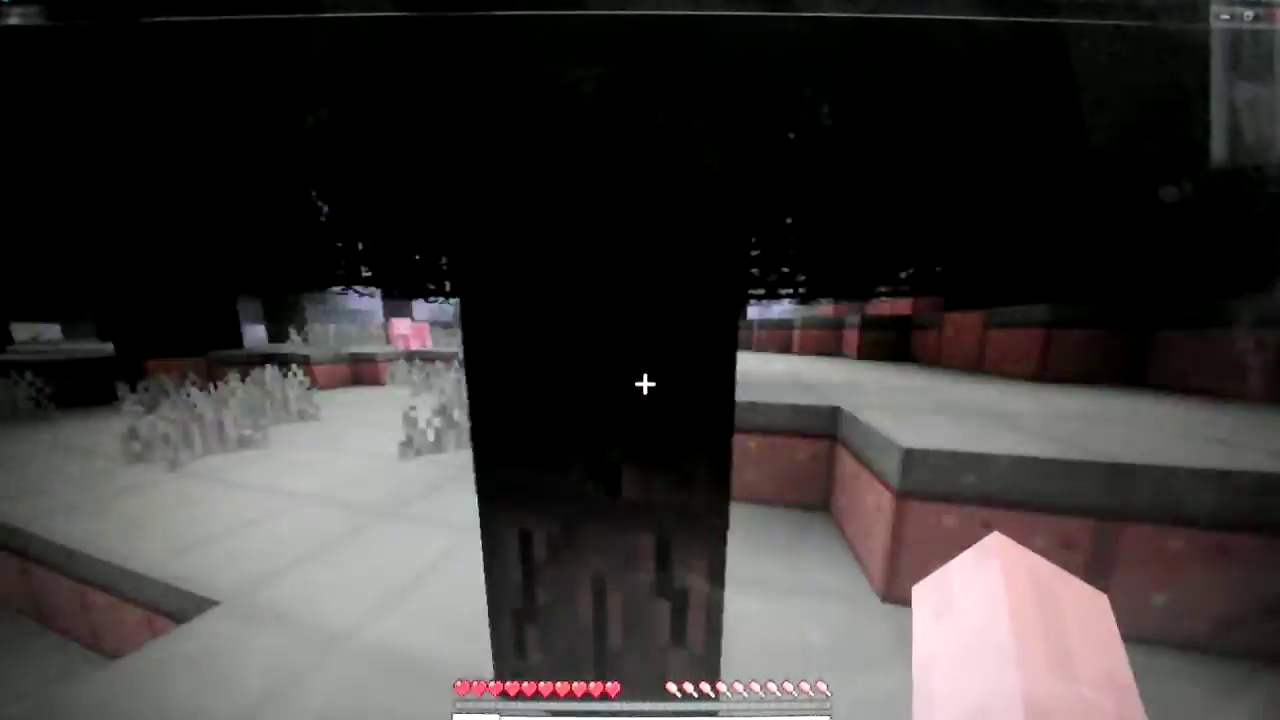
mouse_move(640, 384)
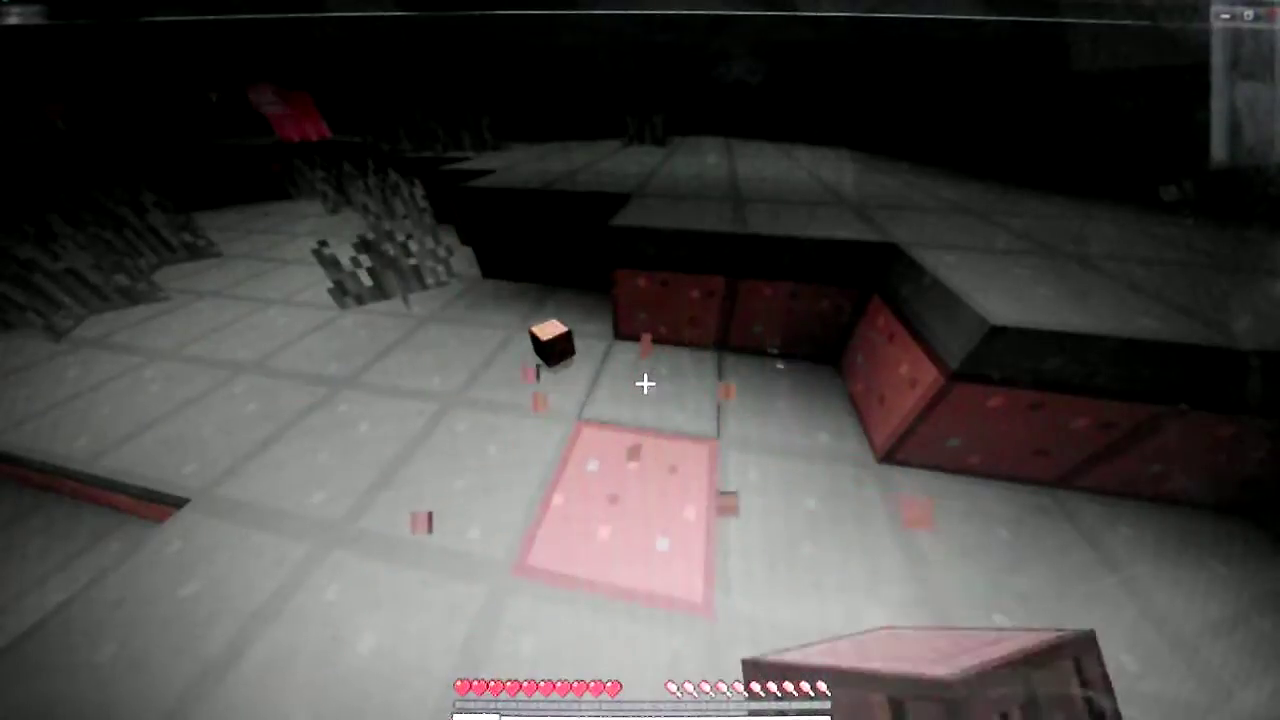
mouse_move(640, 380)
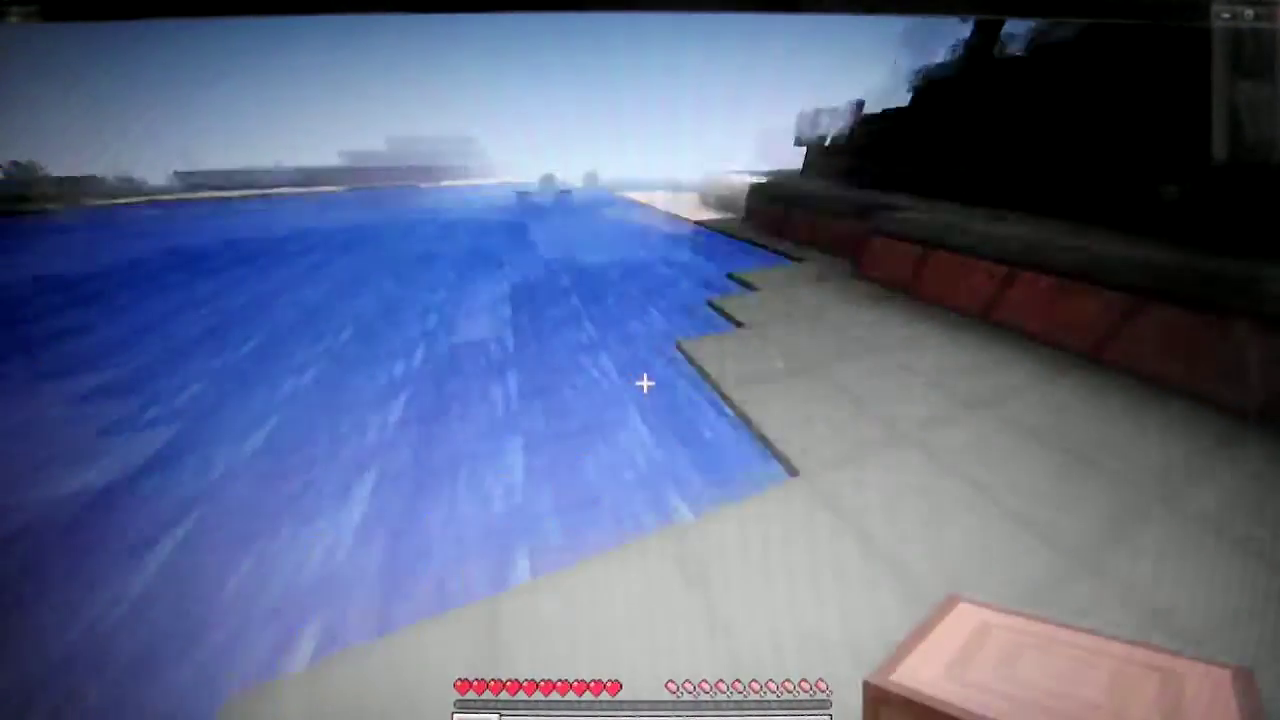
mouse_move(640, 384)
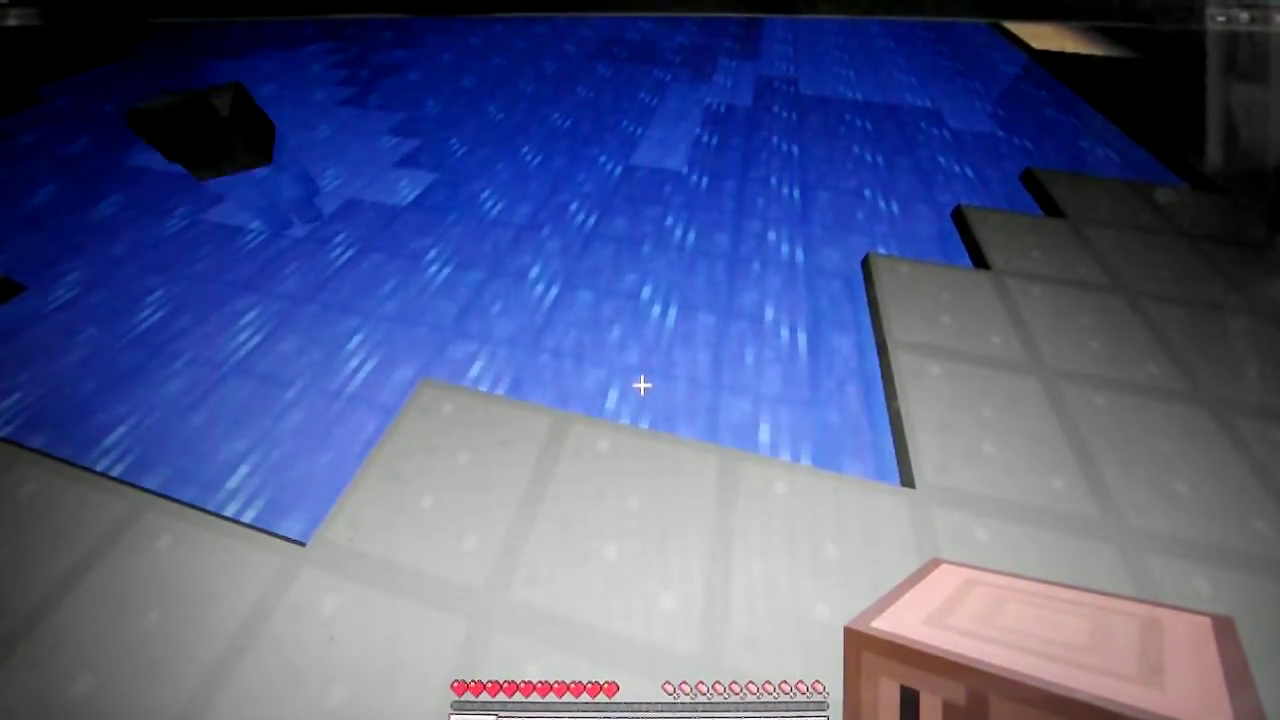
- Open the inventory at the lake's stone shore
key(e)
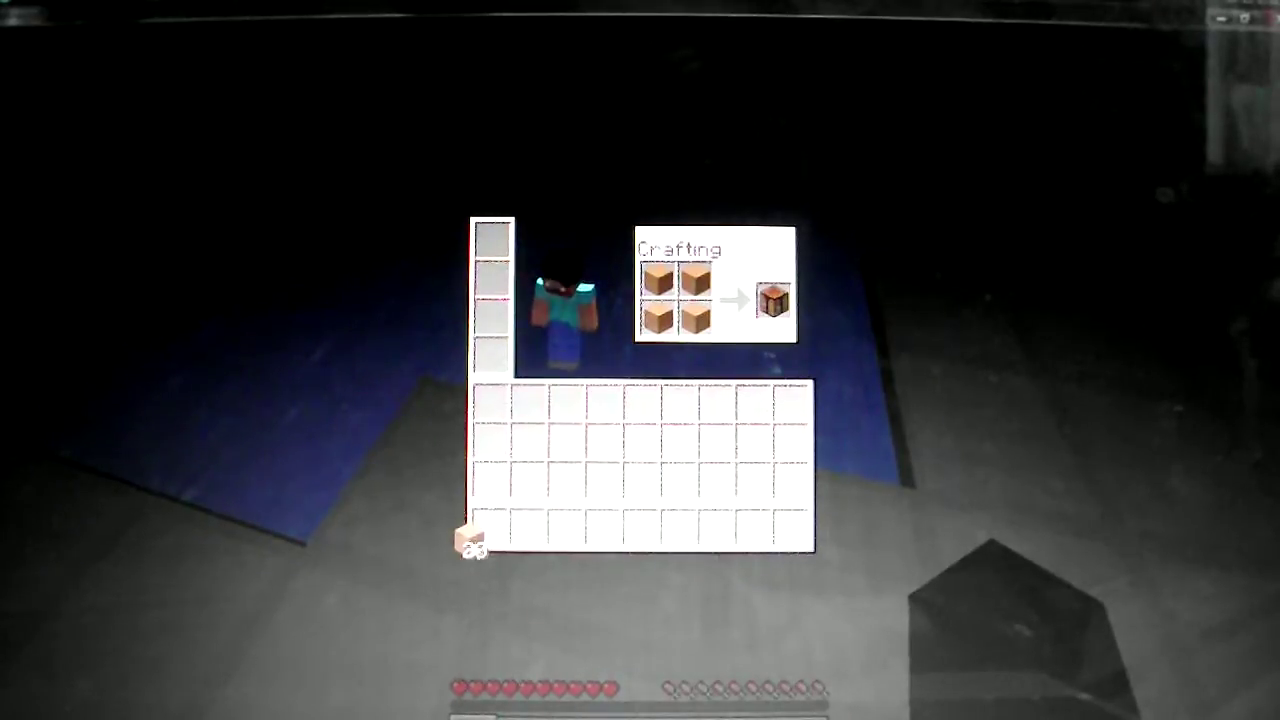
- Collect the crafting table made from four planks and return to the world
click(773, 299)
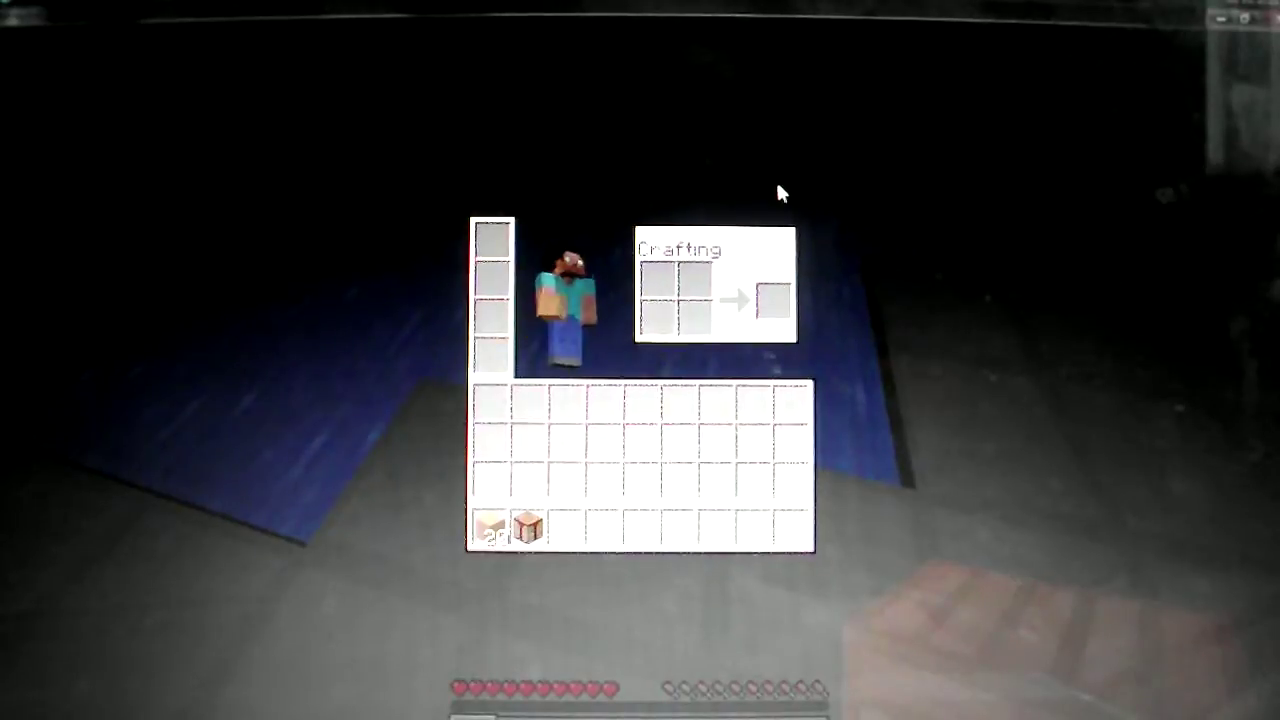
mouse_move(530, 525)
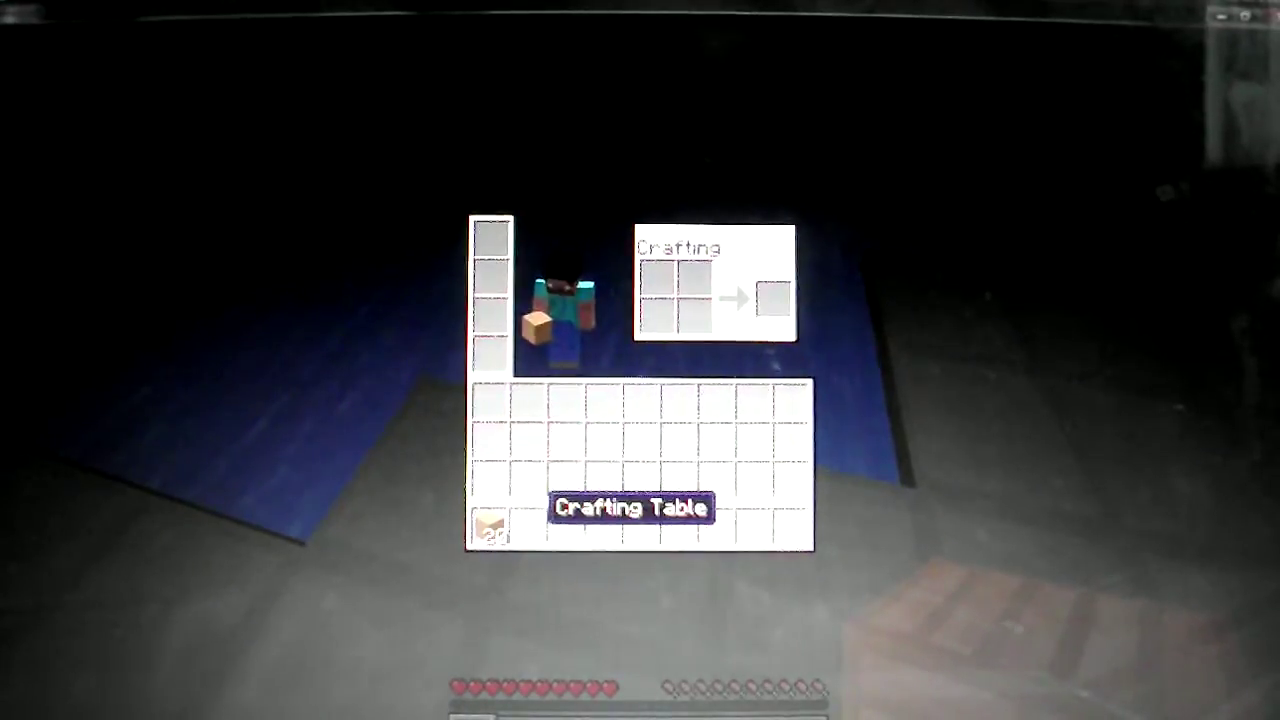
key(Escape)
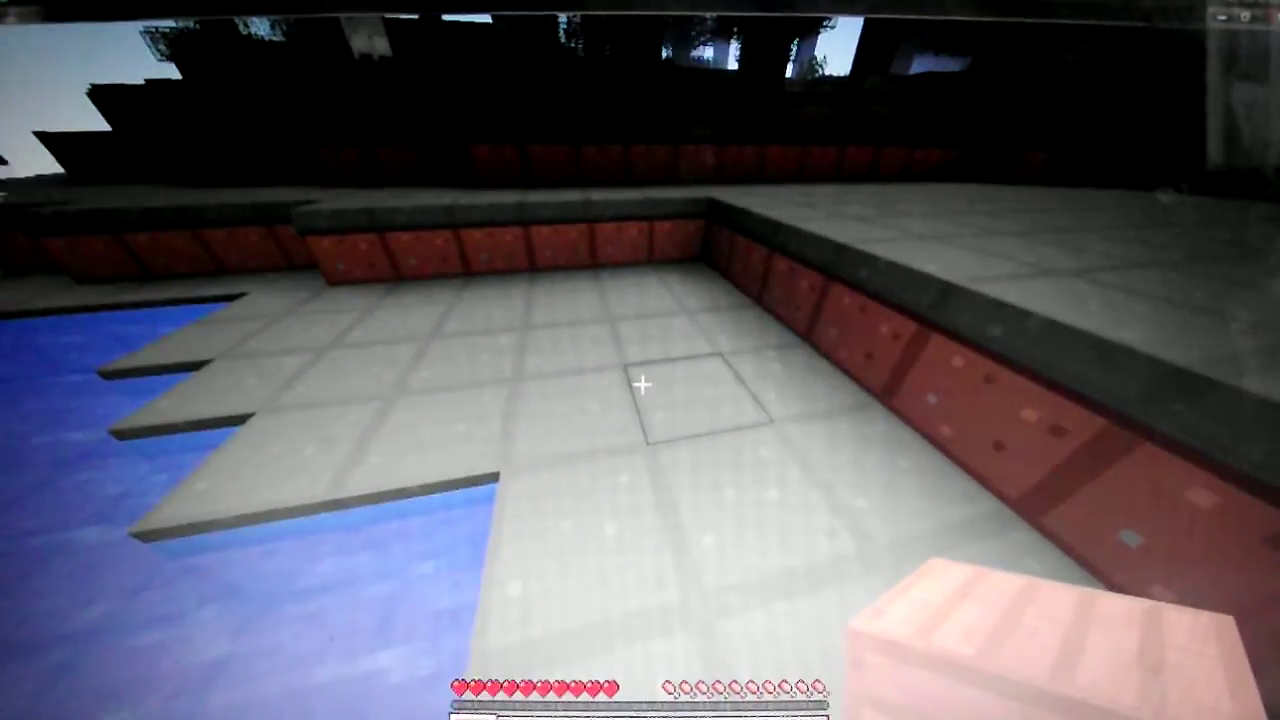
- Open the crafting interface while standing on the stone shore
key(e)
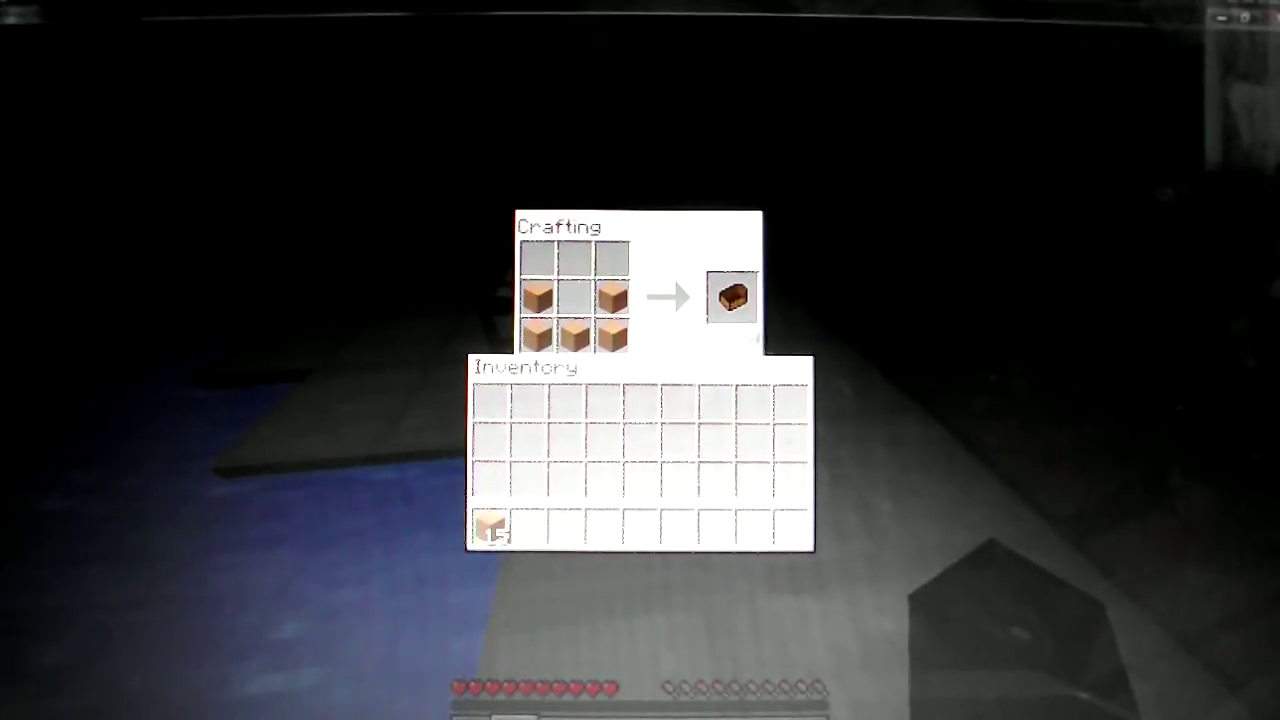
- Close the crafting table with the five-plank boat crafted and held
key(Escape)
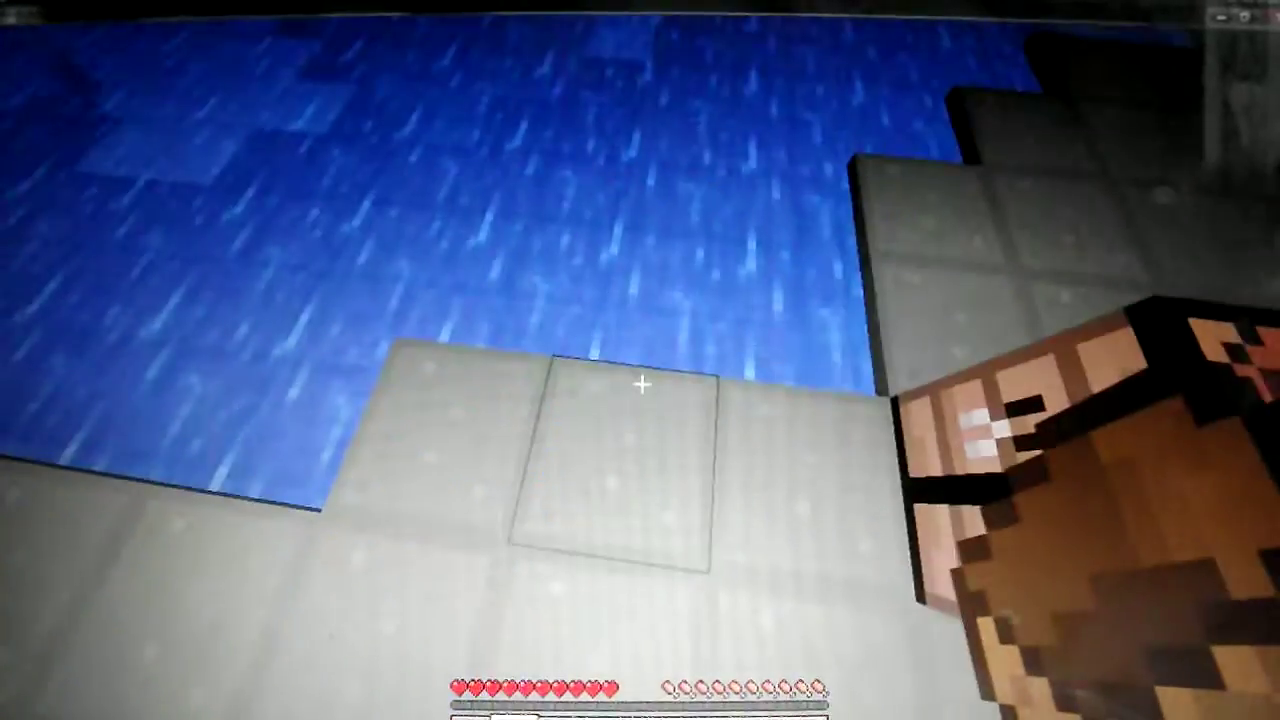